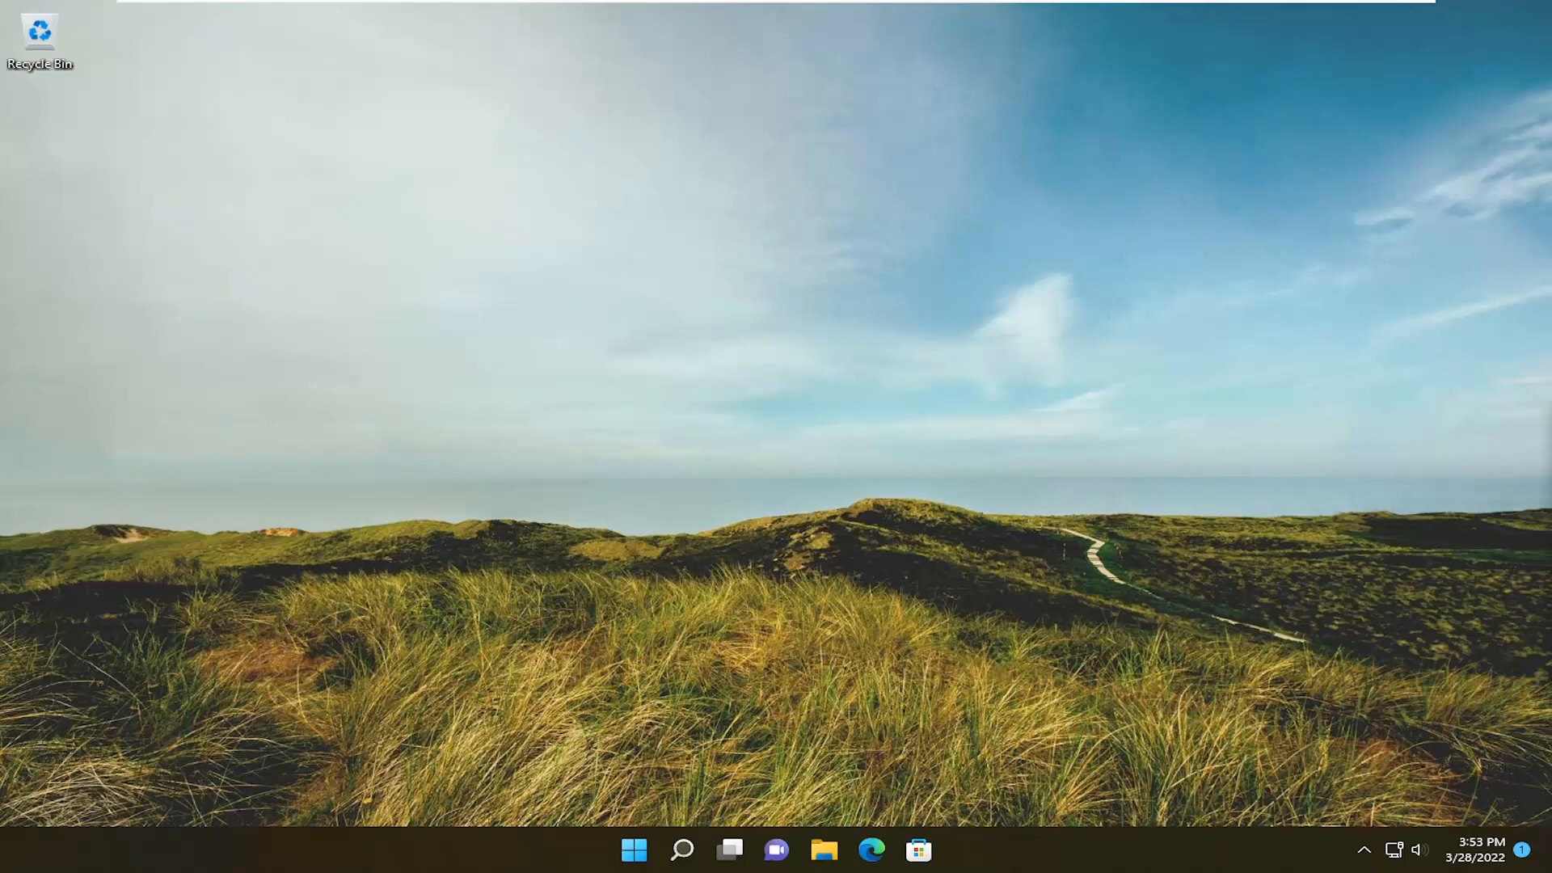
mouse_move(896, 619)
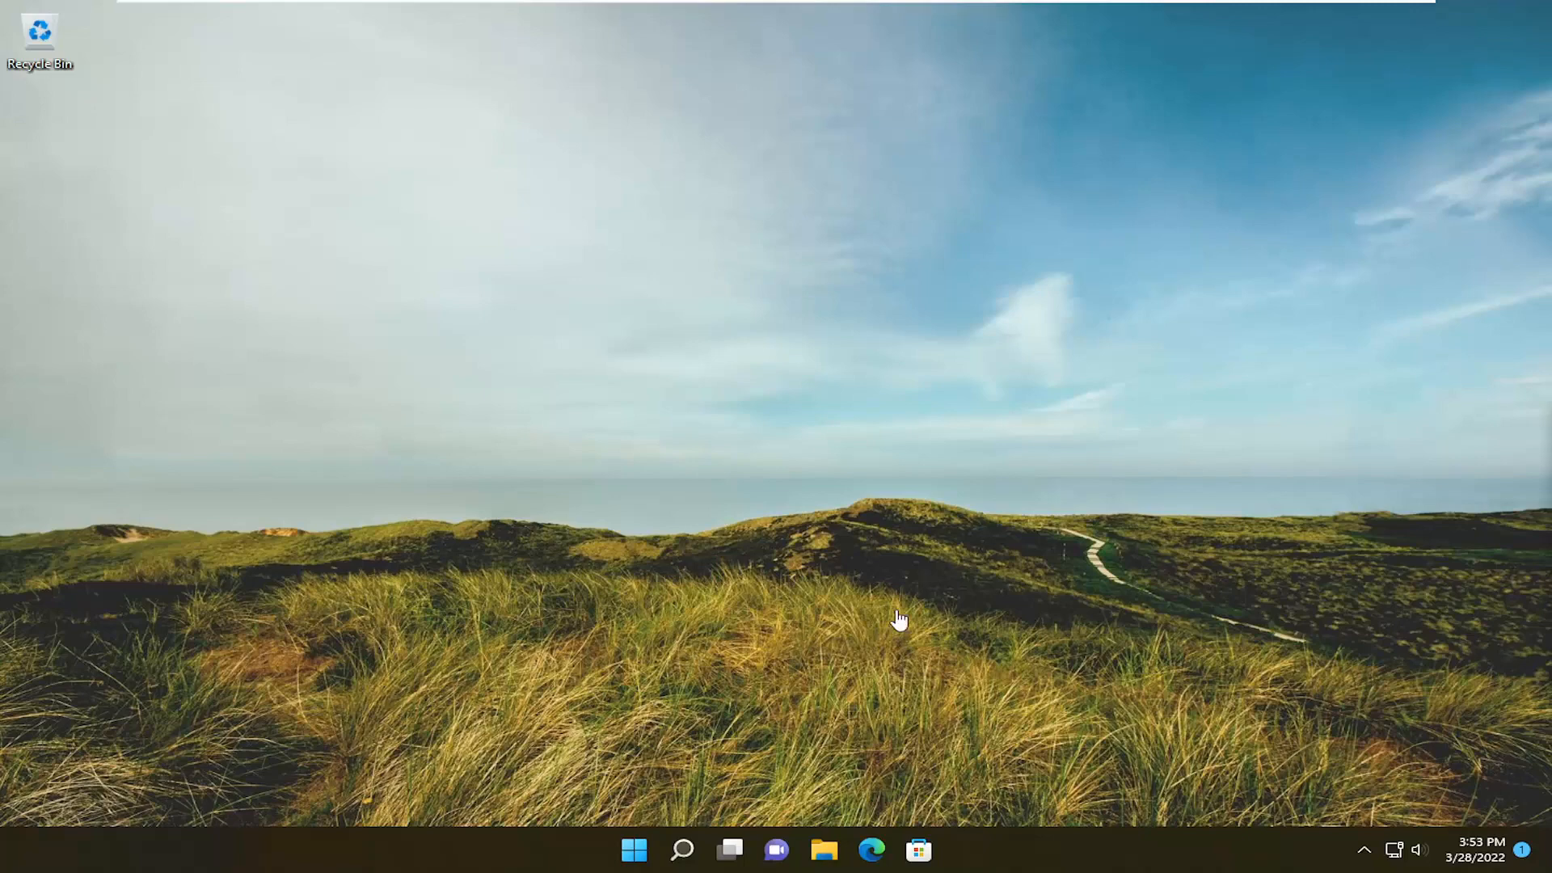
Search Windows for 'troubleshoot settings' from the taskbar search panel.
click(681, 849)
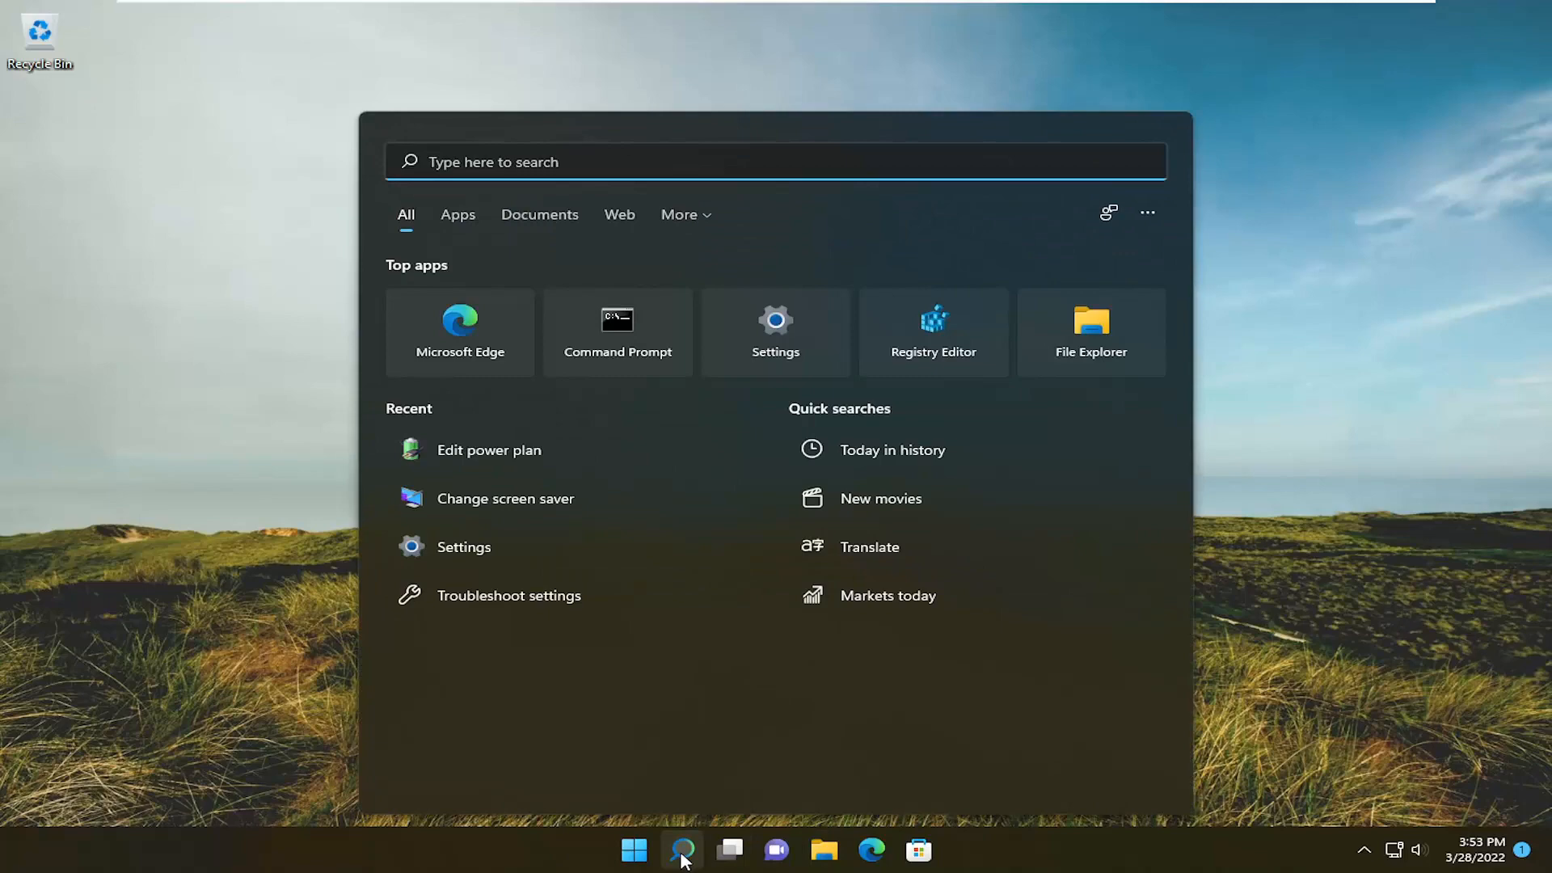
text(troubleshoot settings)
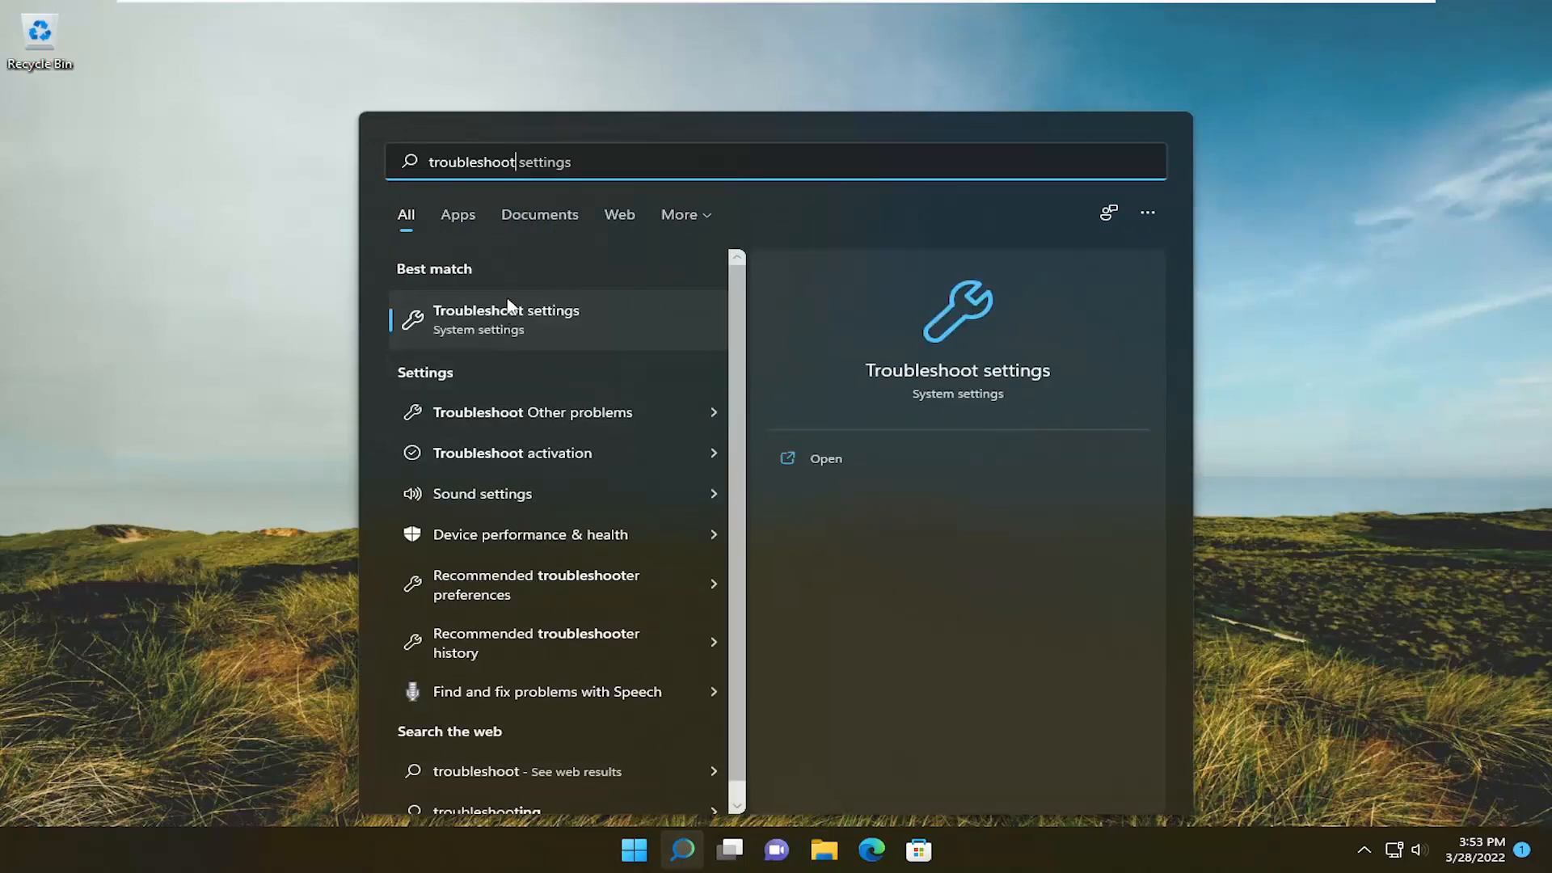
Reach the Other troubleshooters list from the Troubleshoot settings result.
click(506, 318)
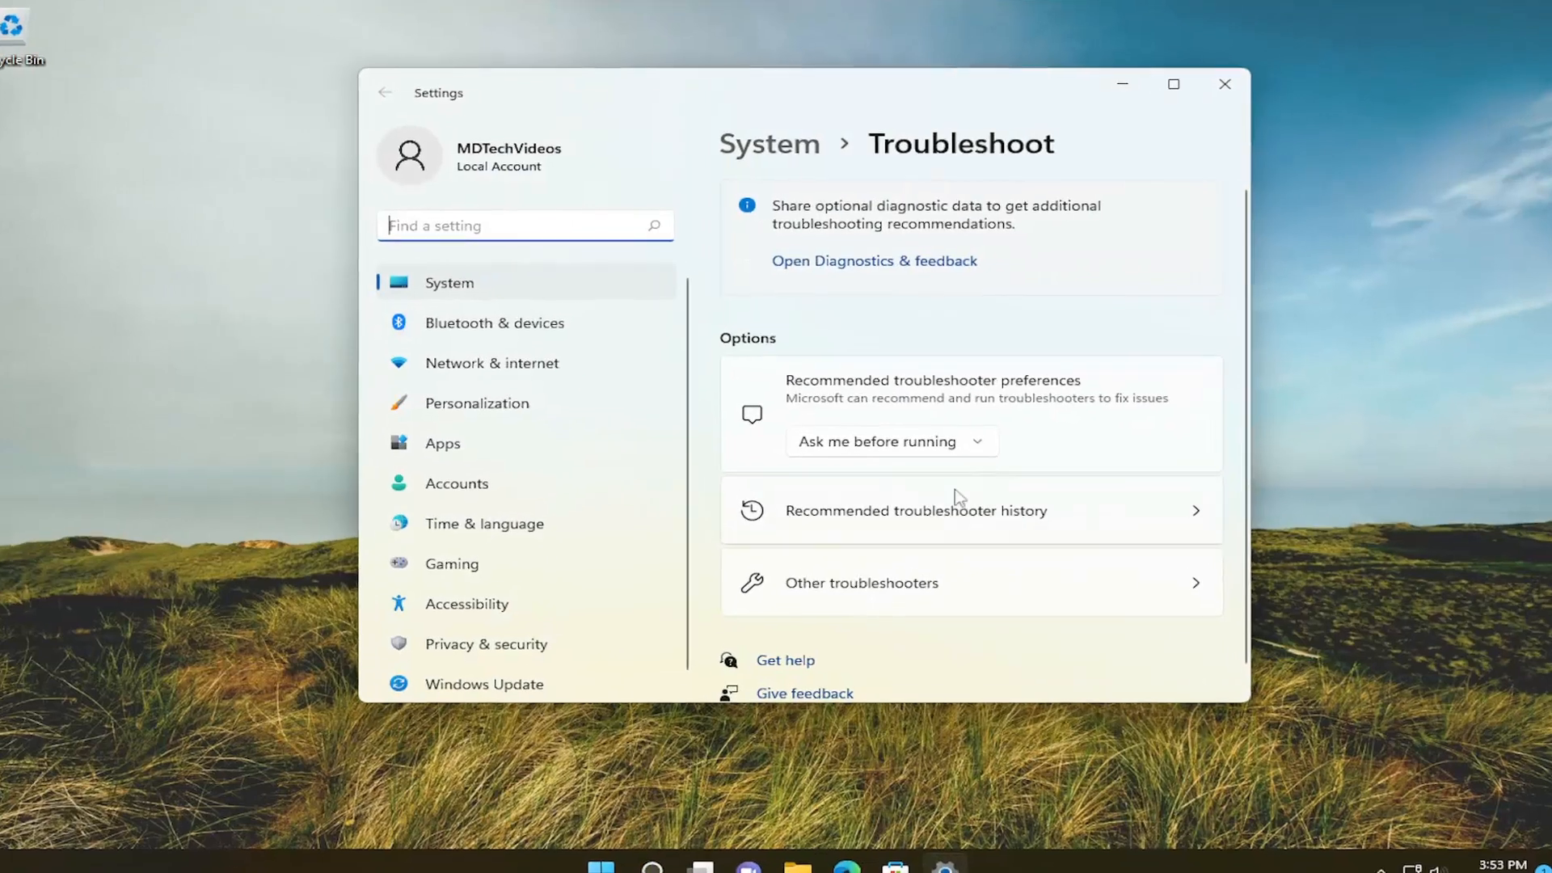
click(860, 582)
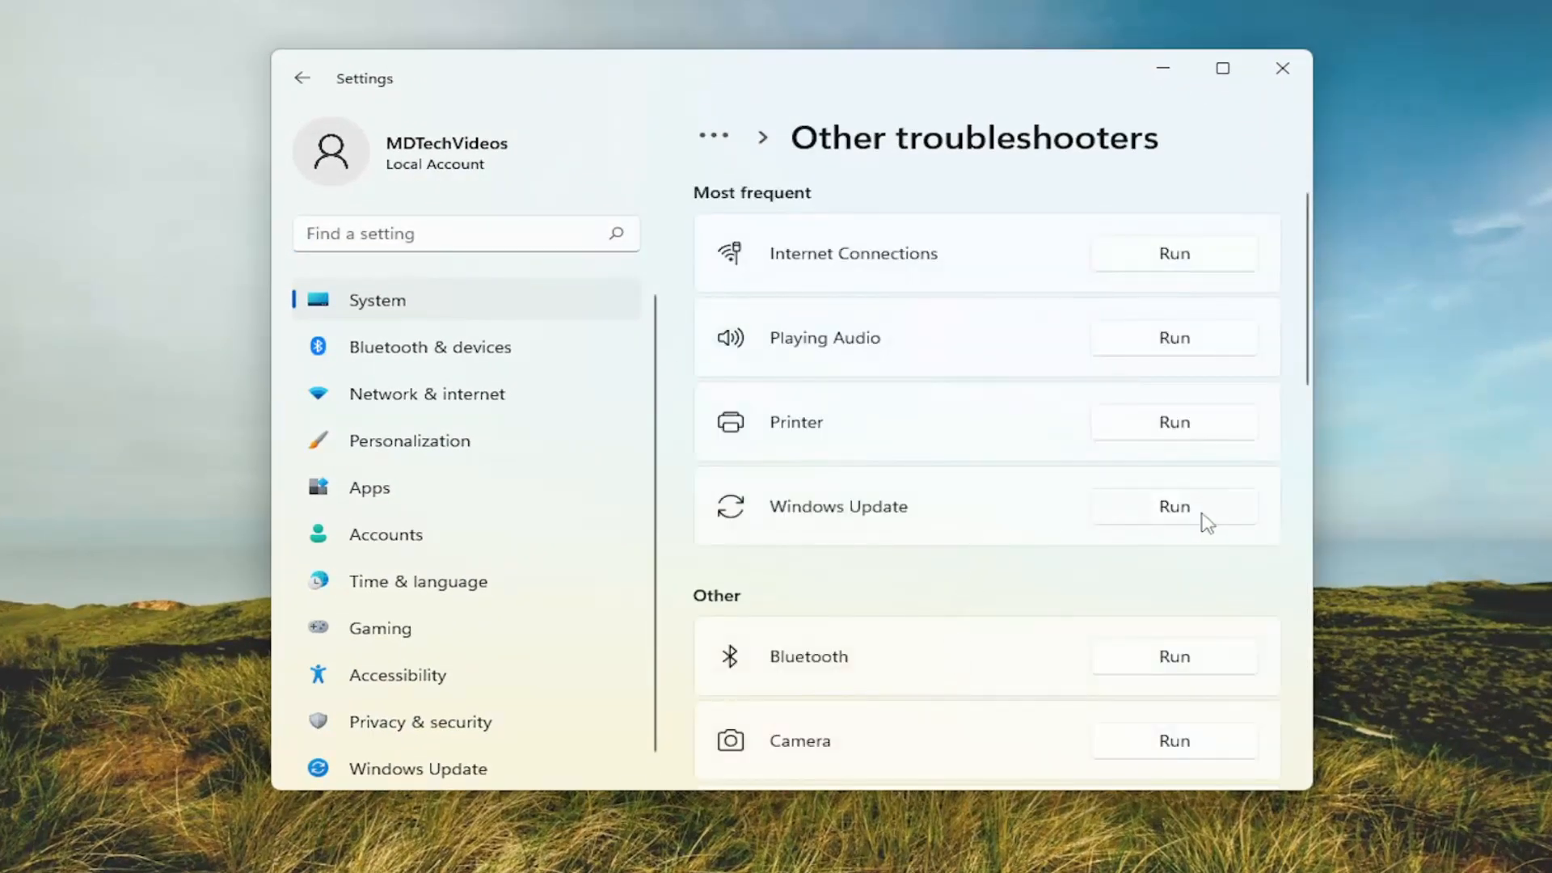
mouse_move(1152, 505)
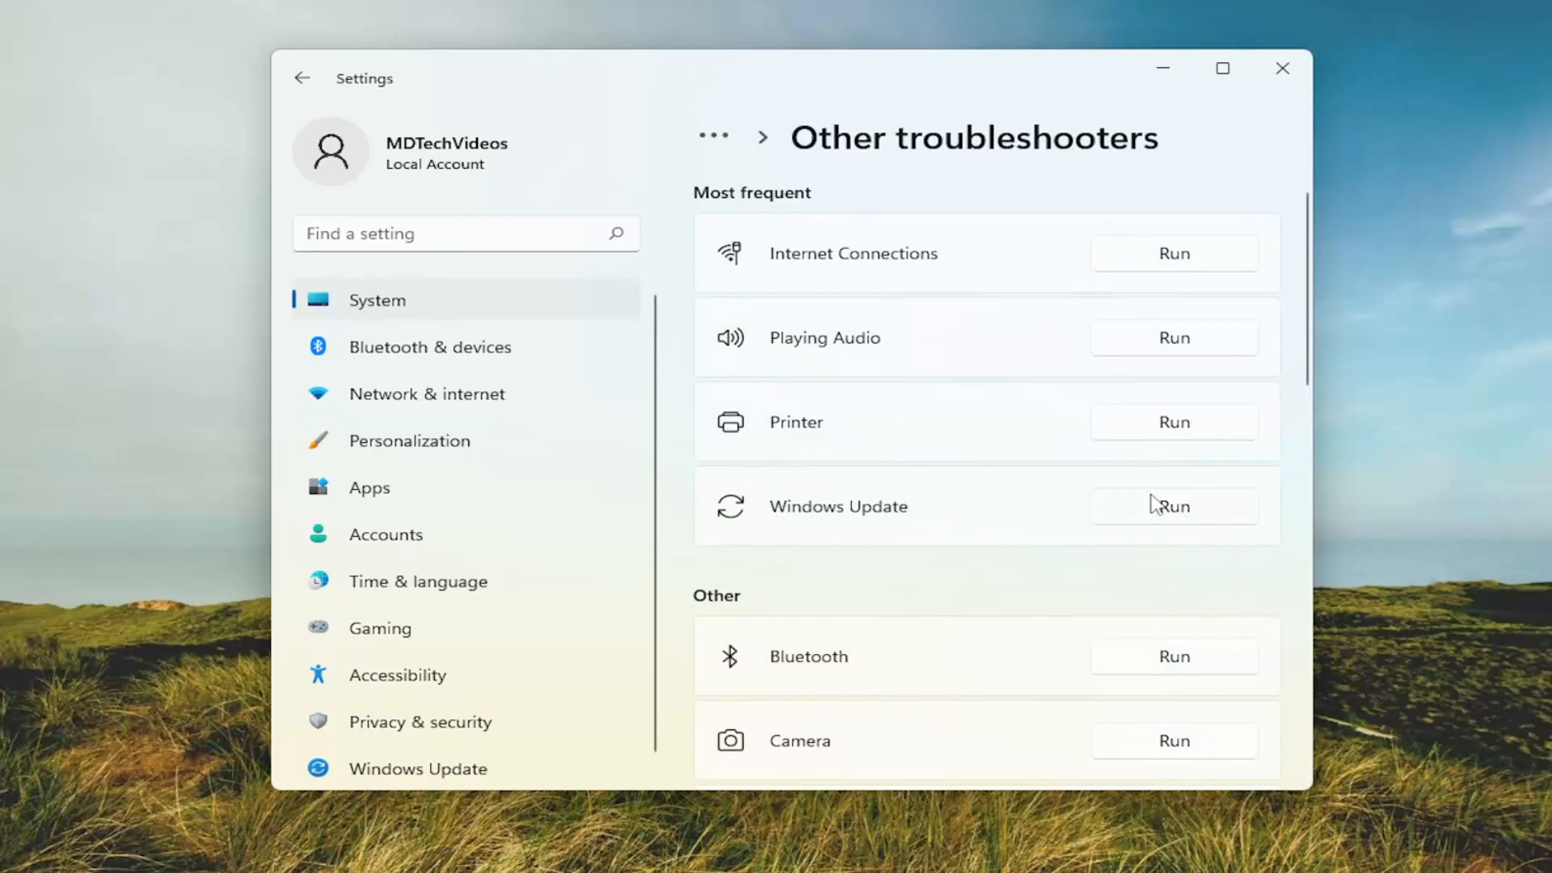
Run the Windows Update troubleshooter to completion, dismiss its report and close Settings.
click(1174, 506)
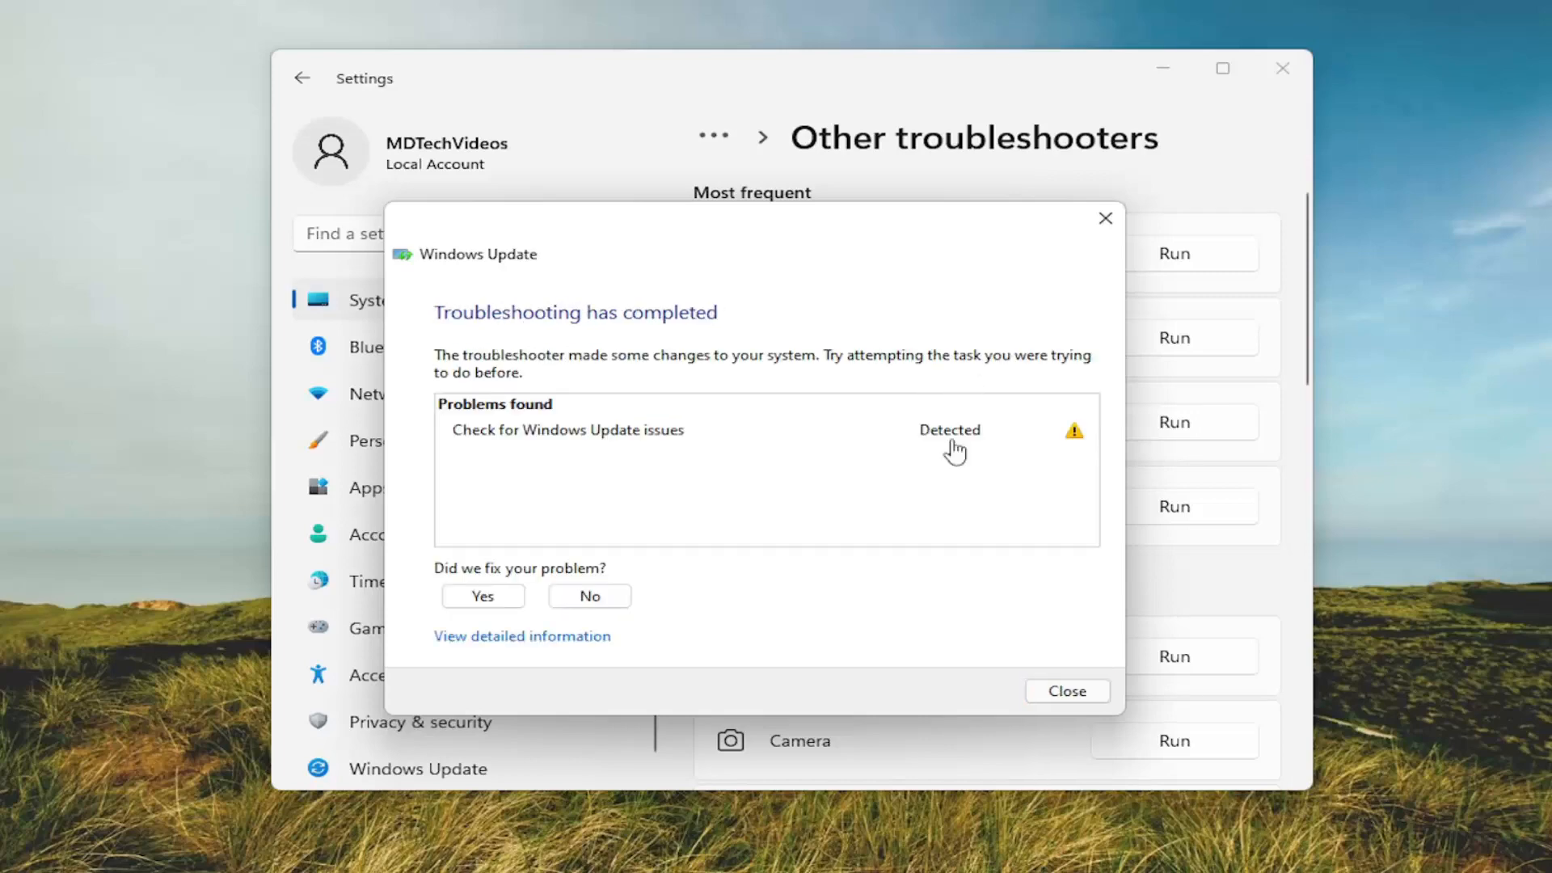
click(1066, 690)
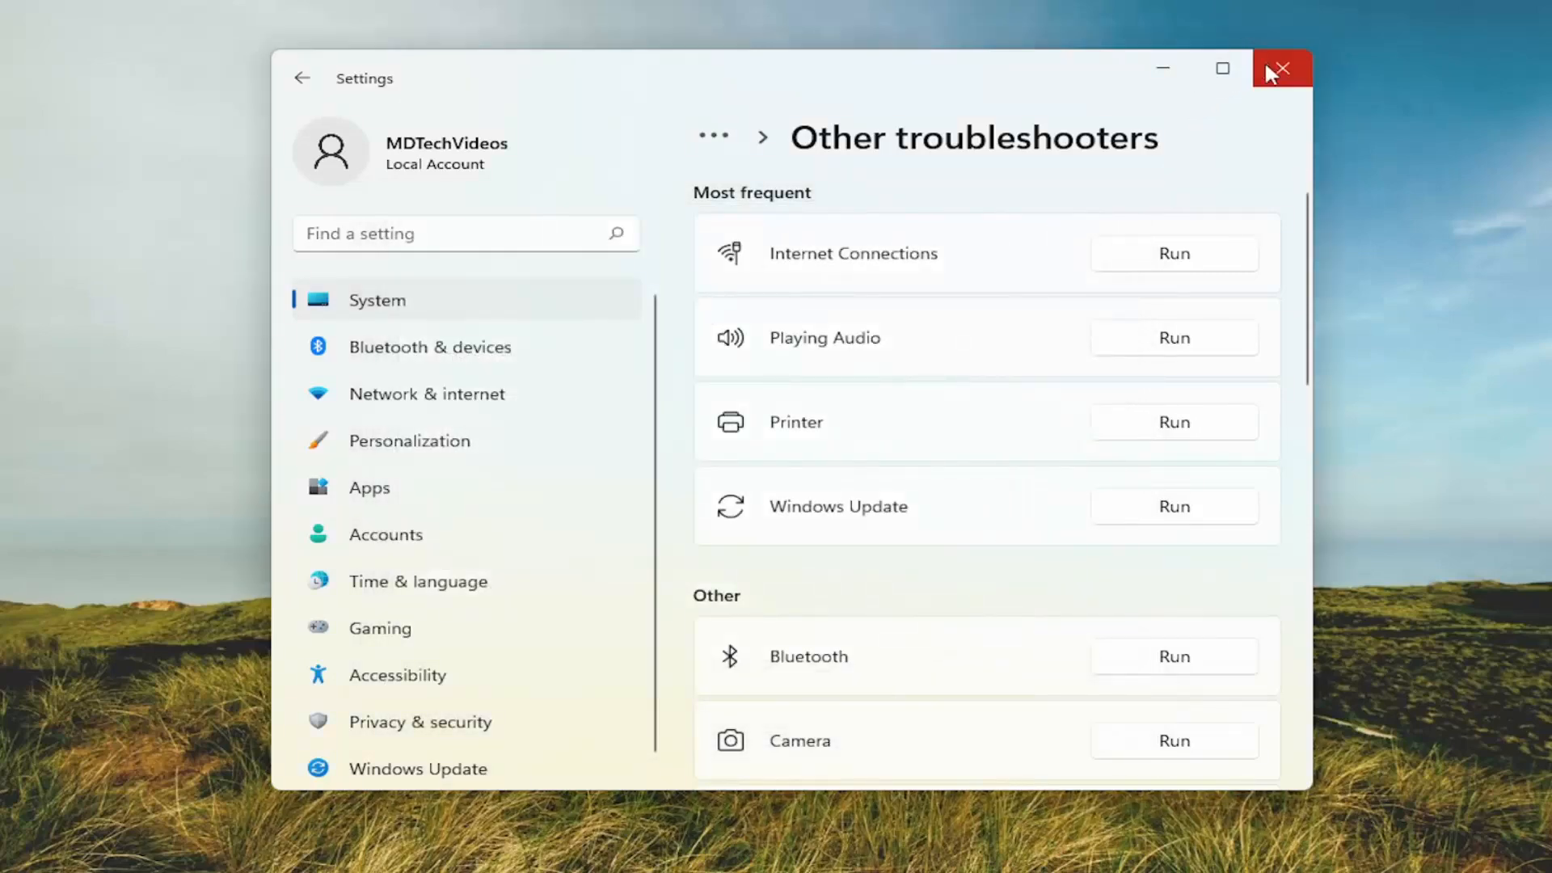
click(1280, 69)
text(cmd)
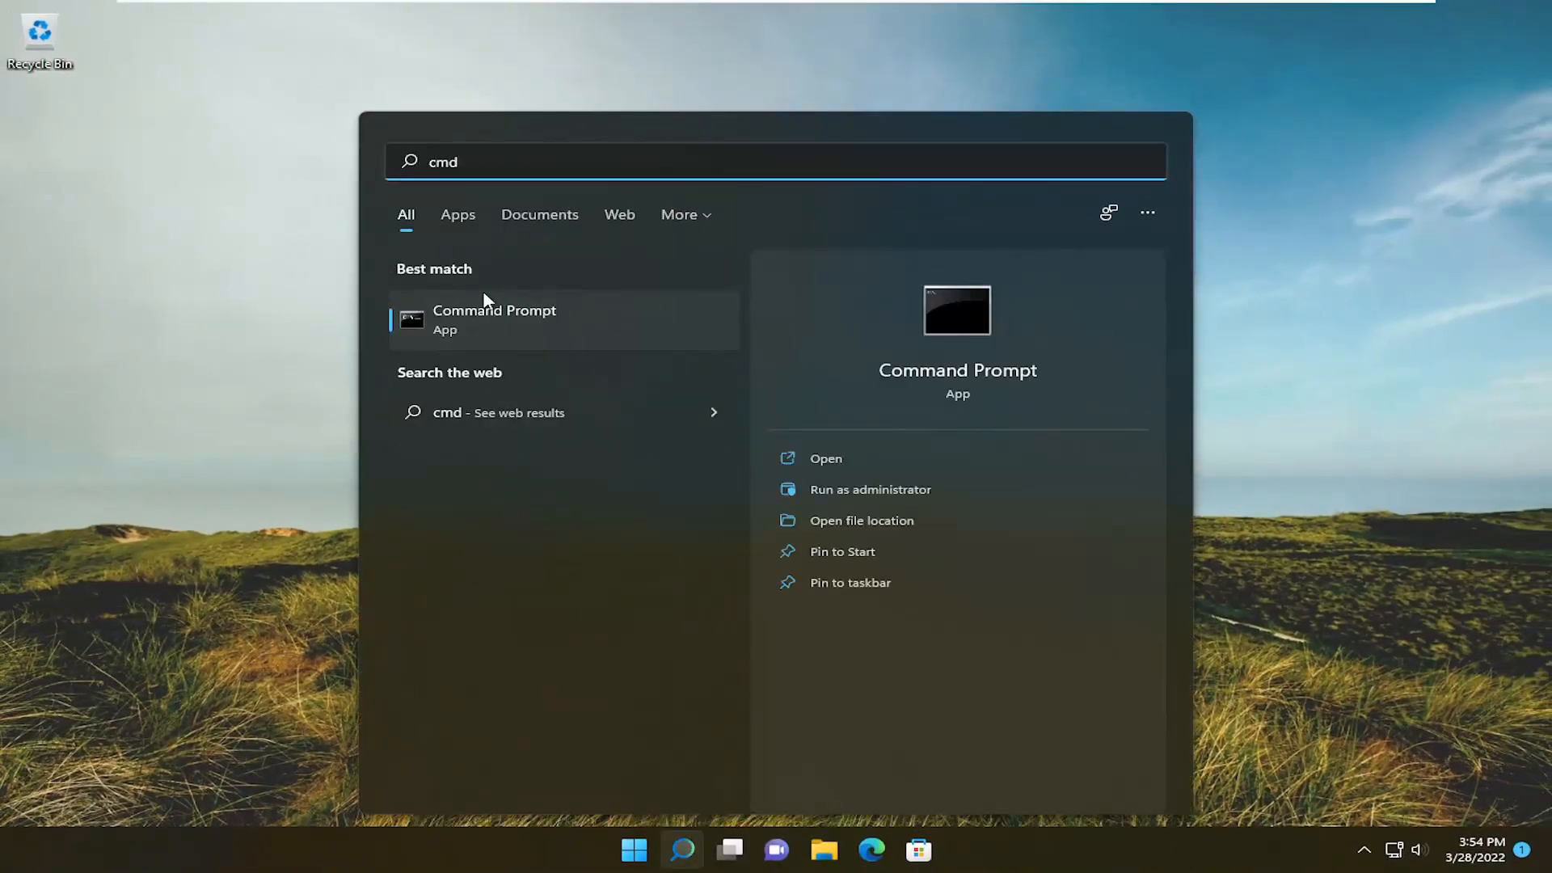
Launch Command Prompt as administrator from search and approve the UAC prompt.
right_click(495, 319)
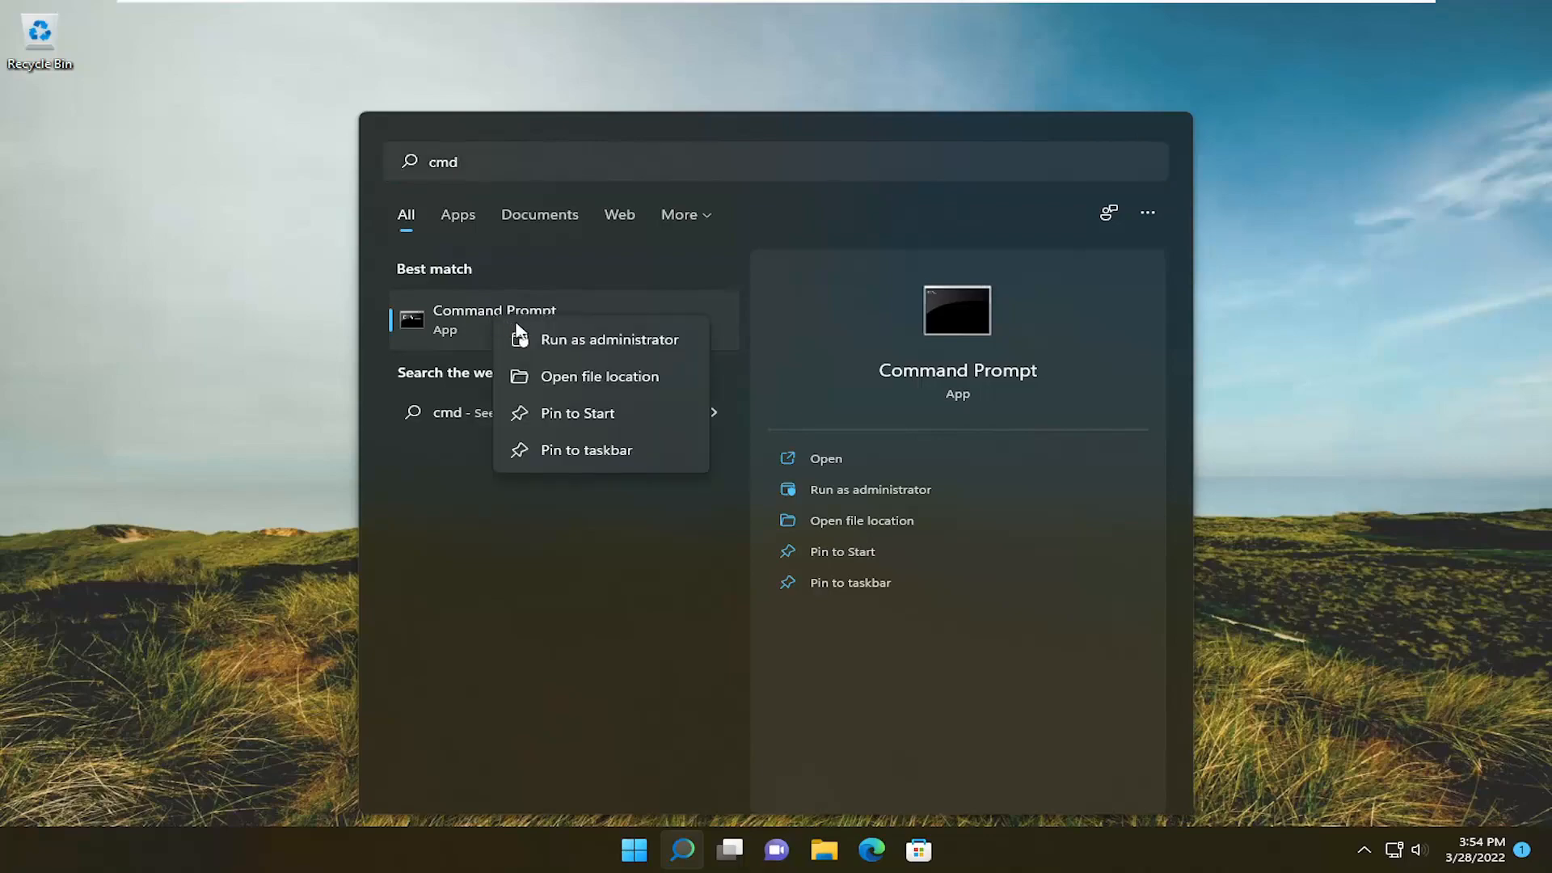
click(609, 338)
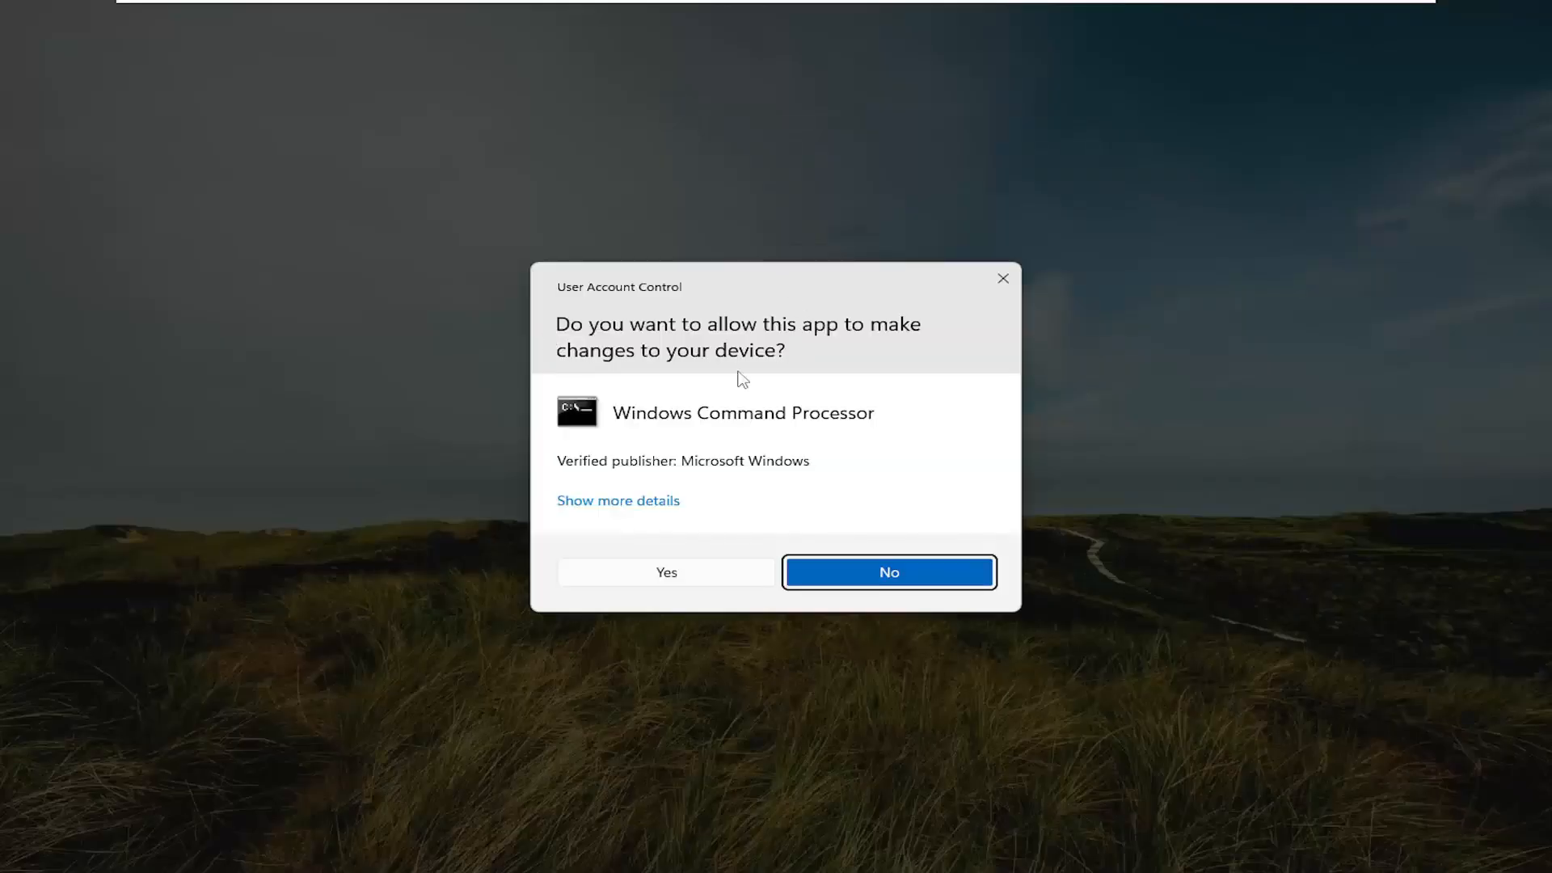
click(664, 572)
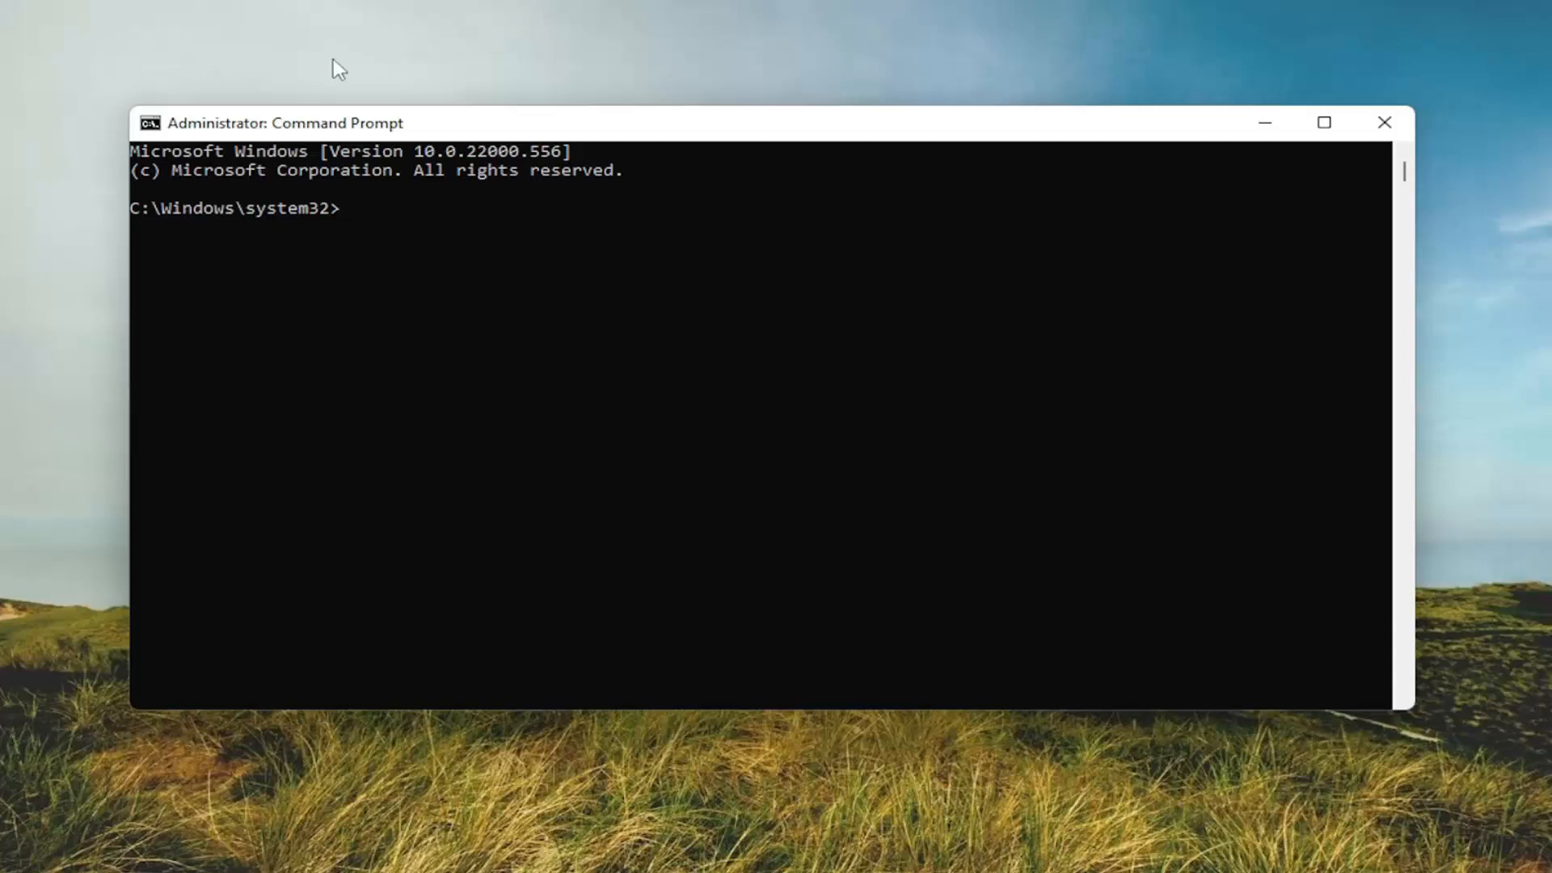
mouse_move(593, 139)
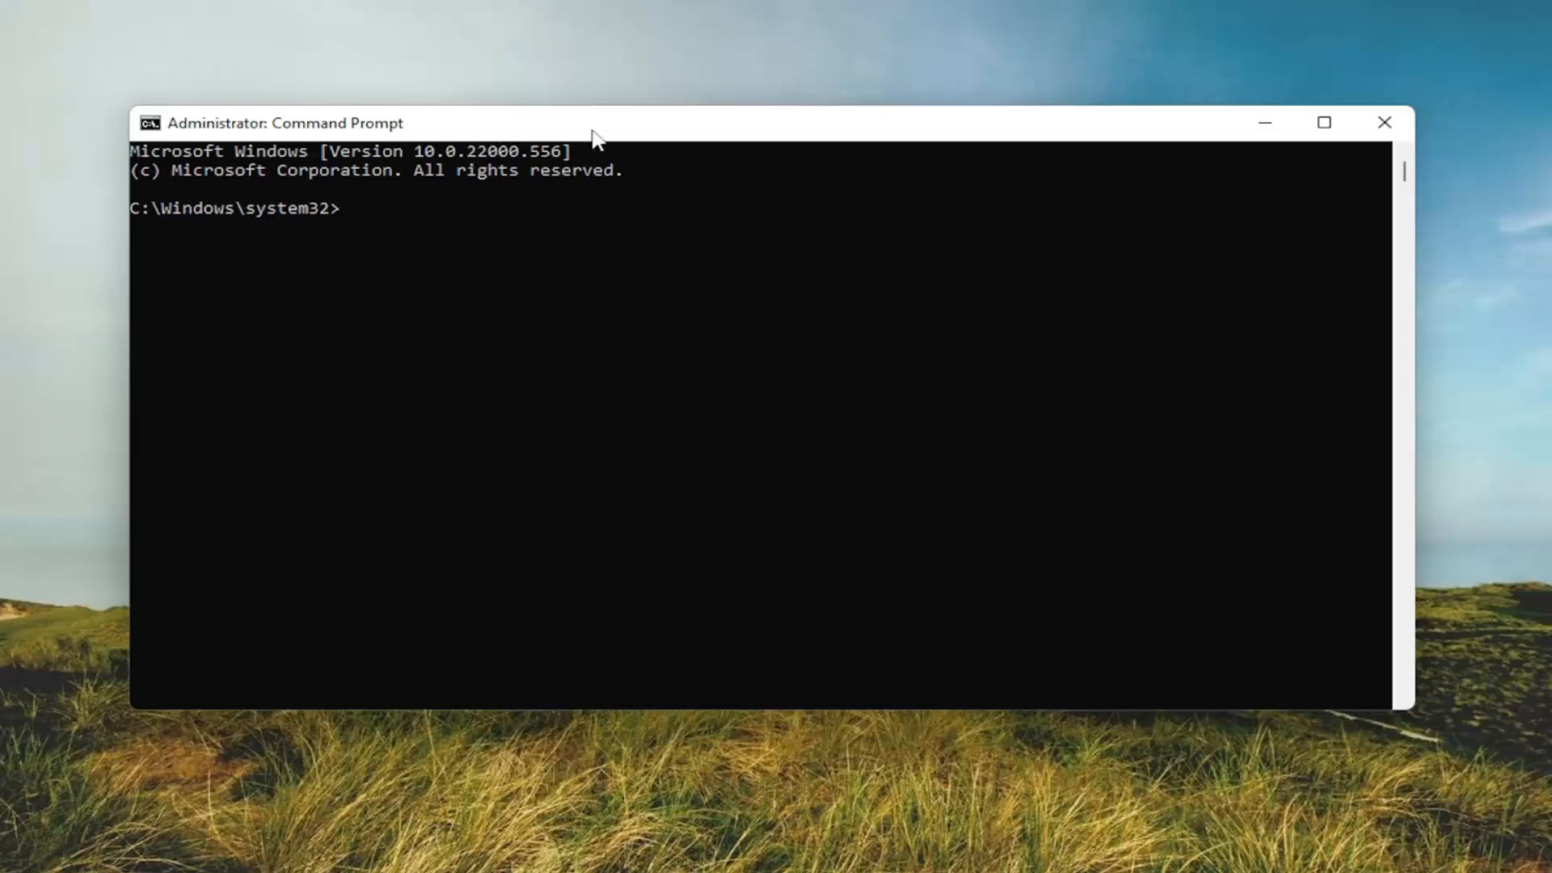
mouse_move(690, 130)
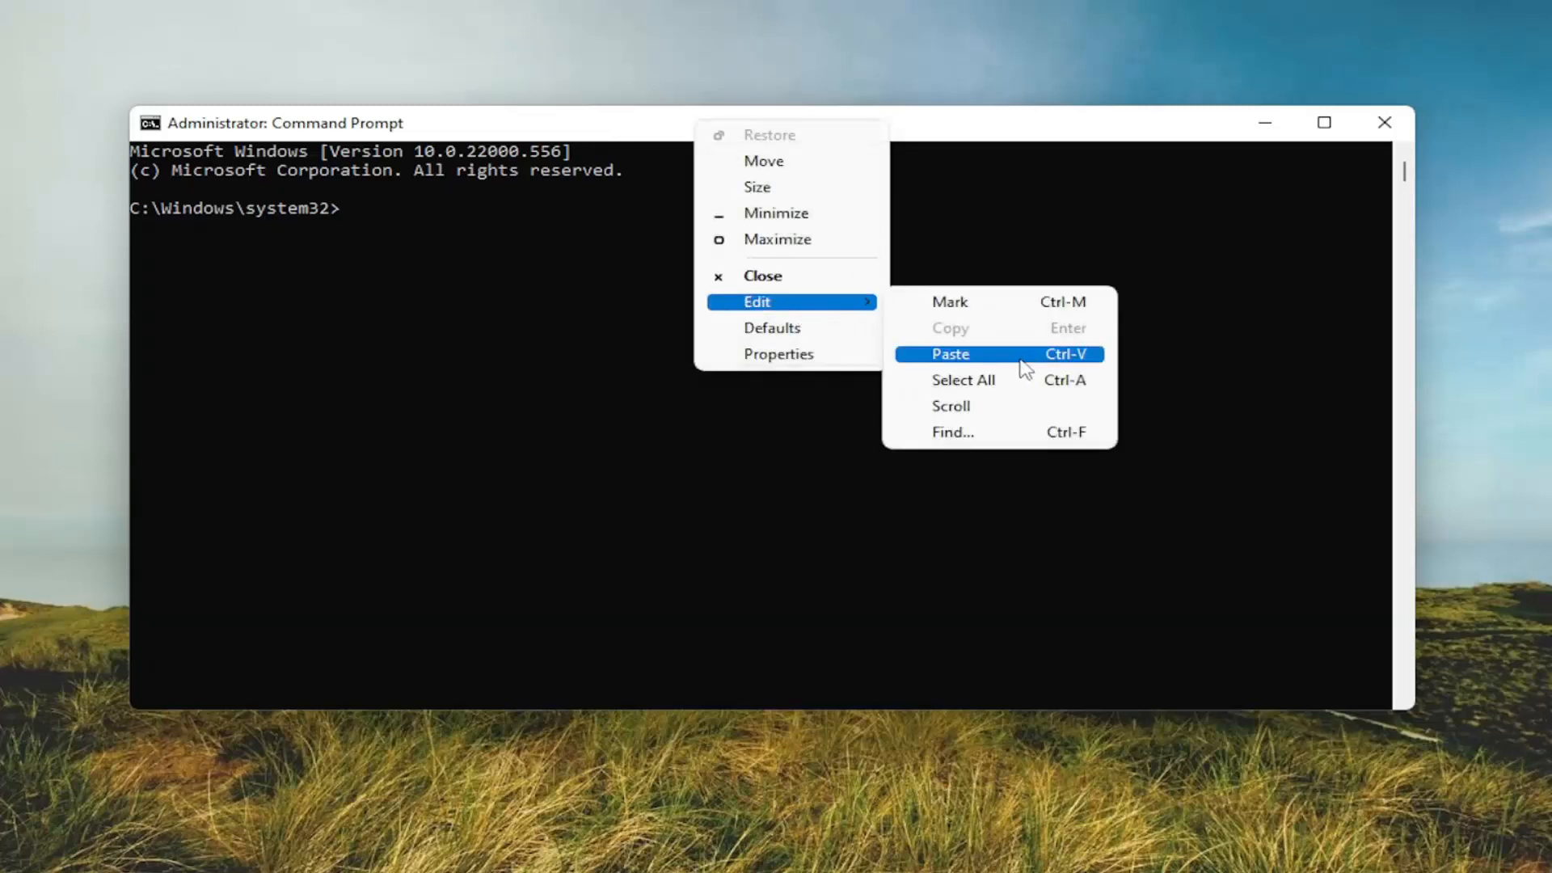
Run 'SC config trustedinstaller start=auto' to SUCCESS, then close the admin window.
click(949, 354)
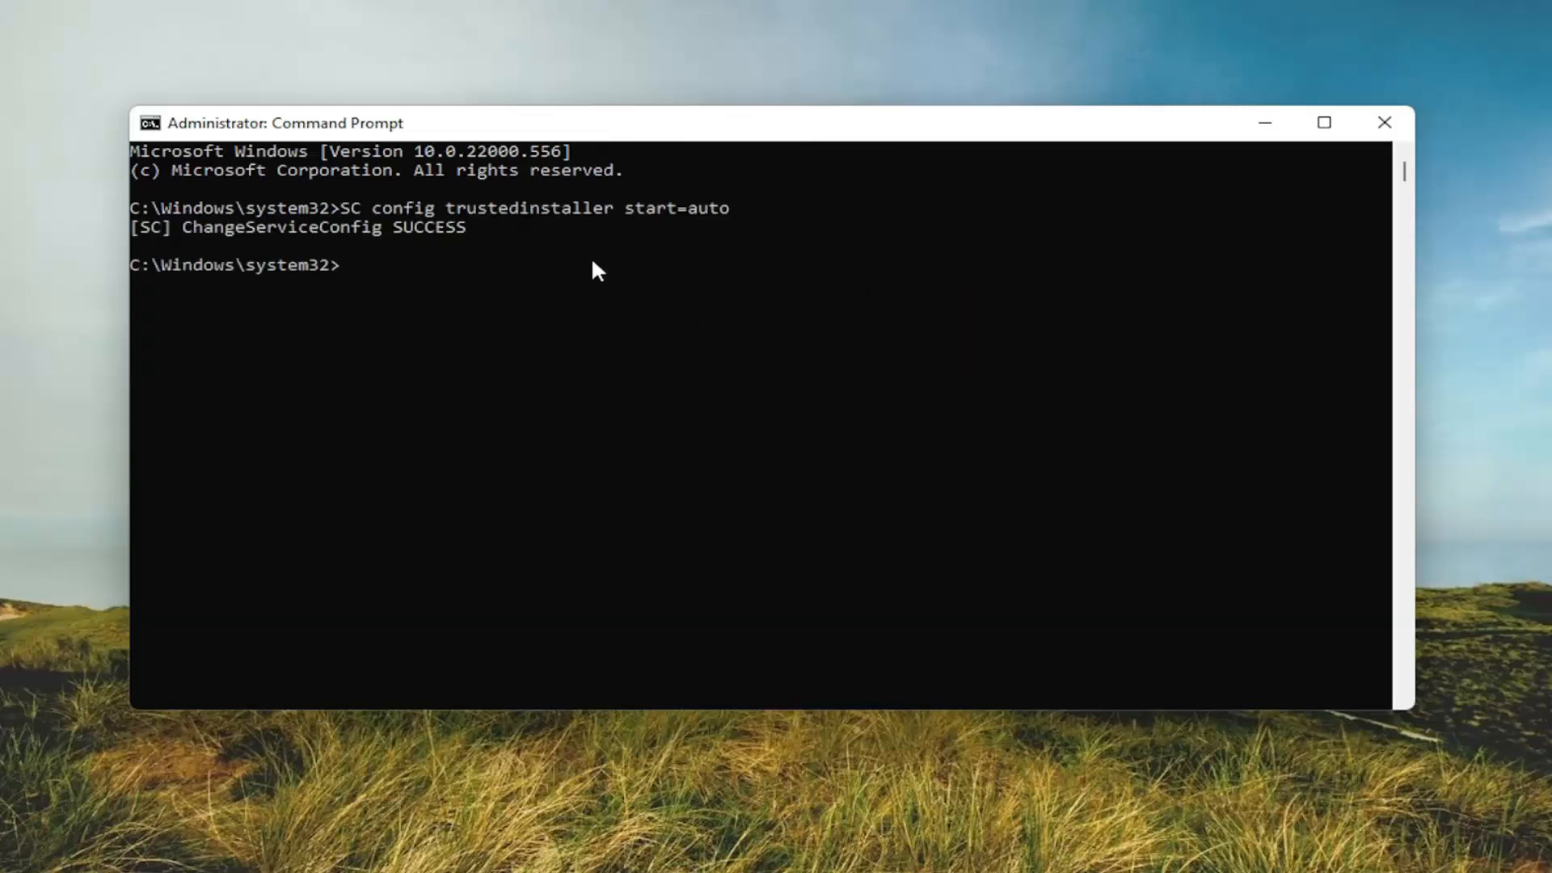
mouse_move(350, 288)
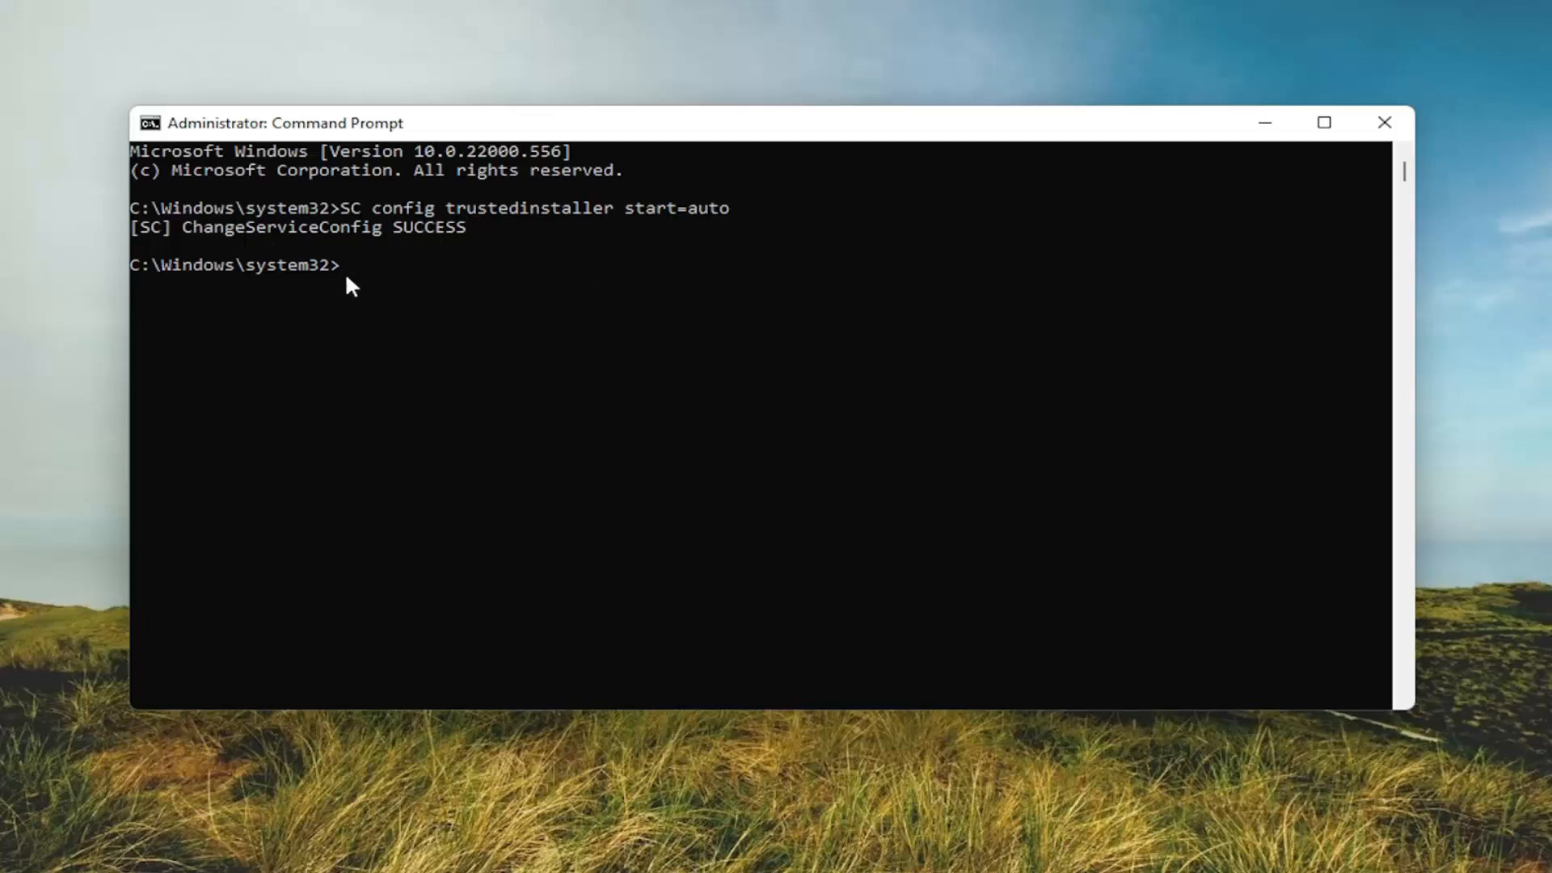
click(1384, 123)
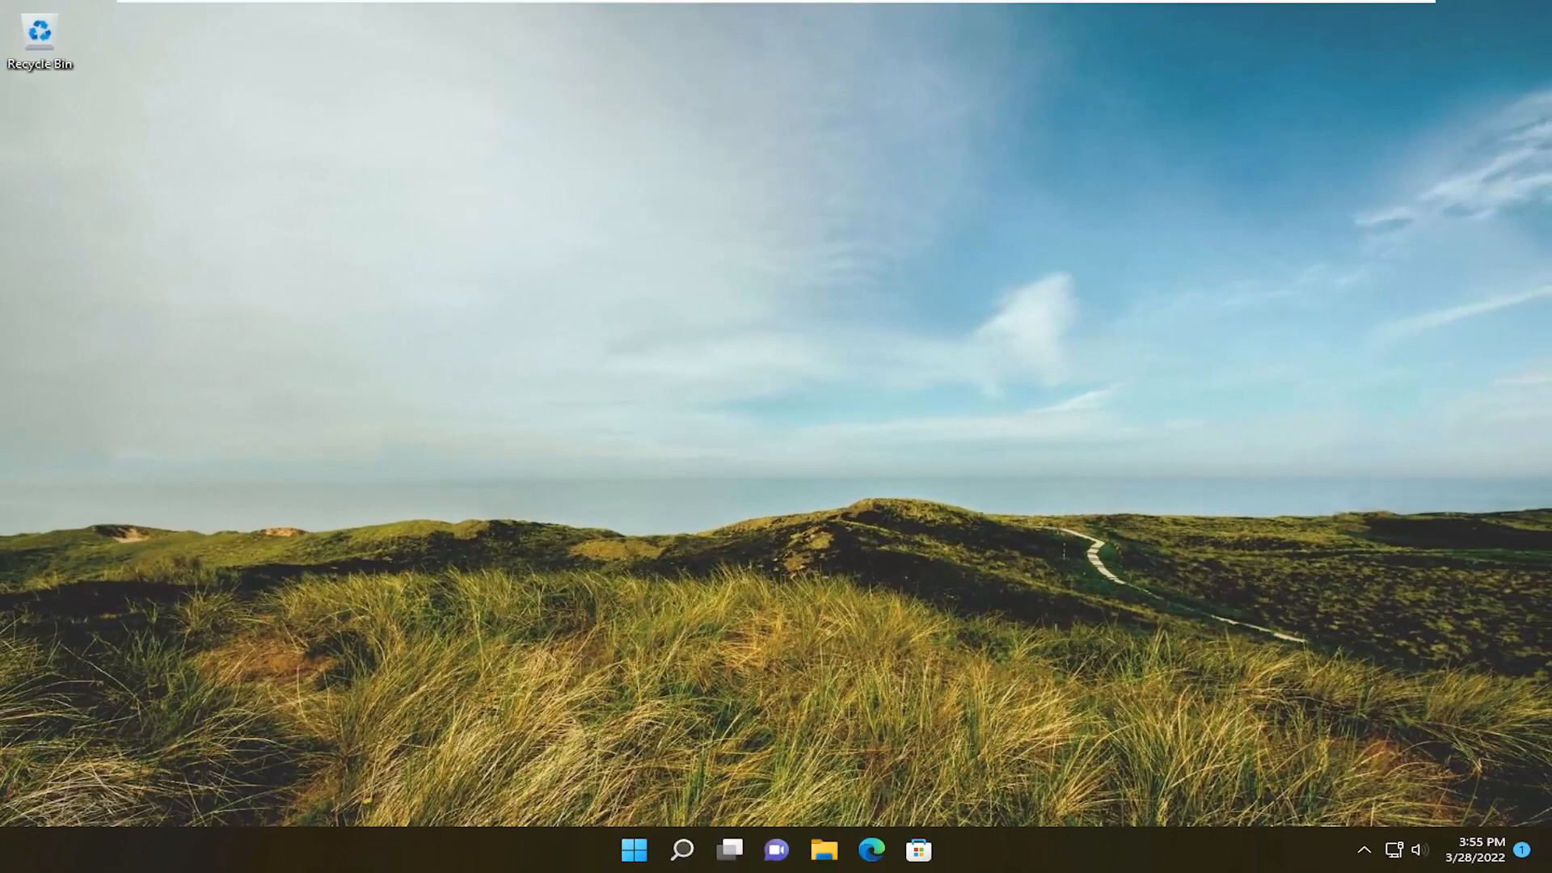
mouse_move(485, 514)
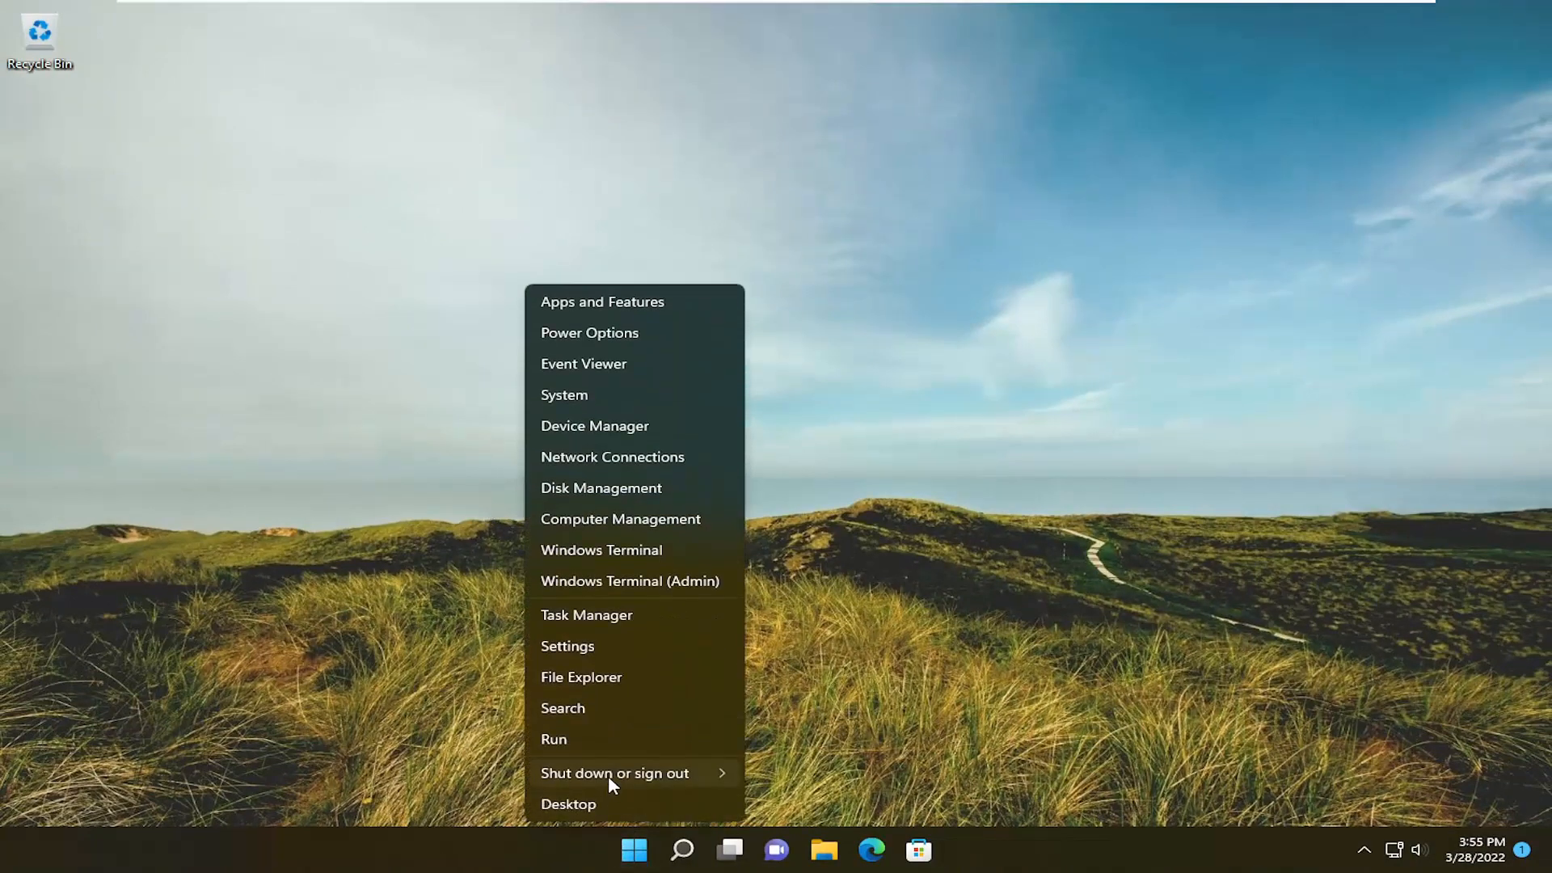
Restart the PC from the Start menu's Shut down or sign out options.
click(615, 772)
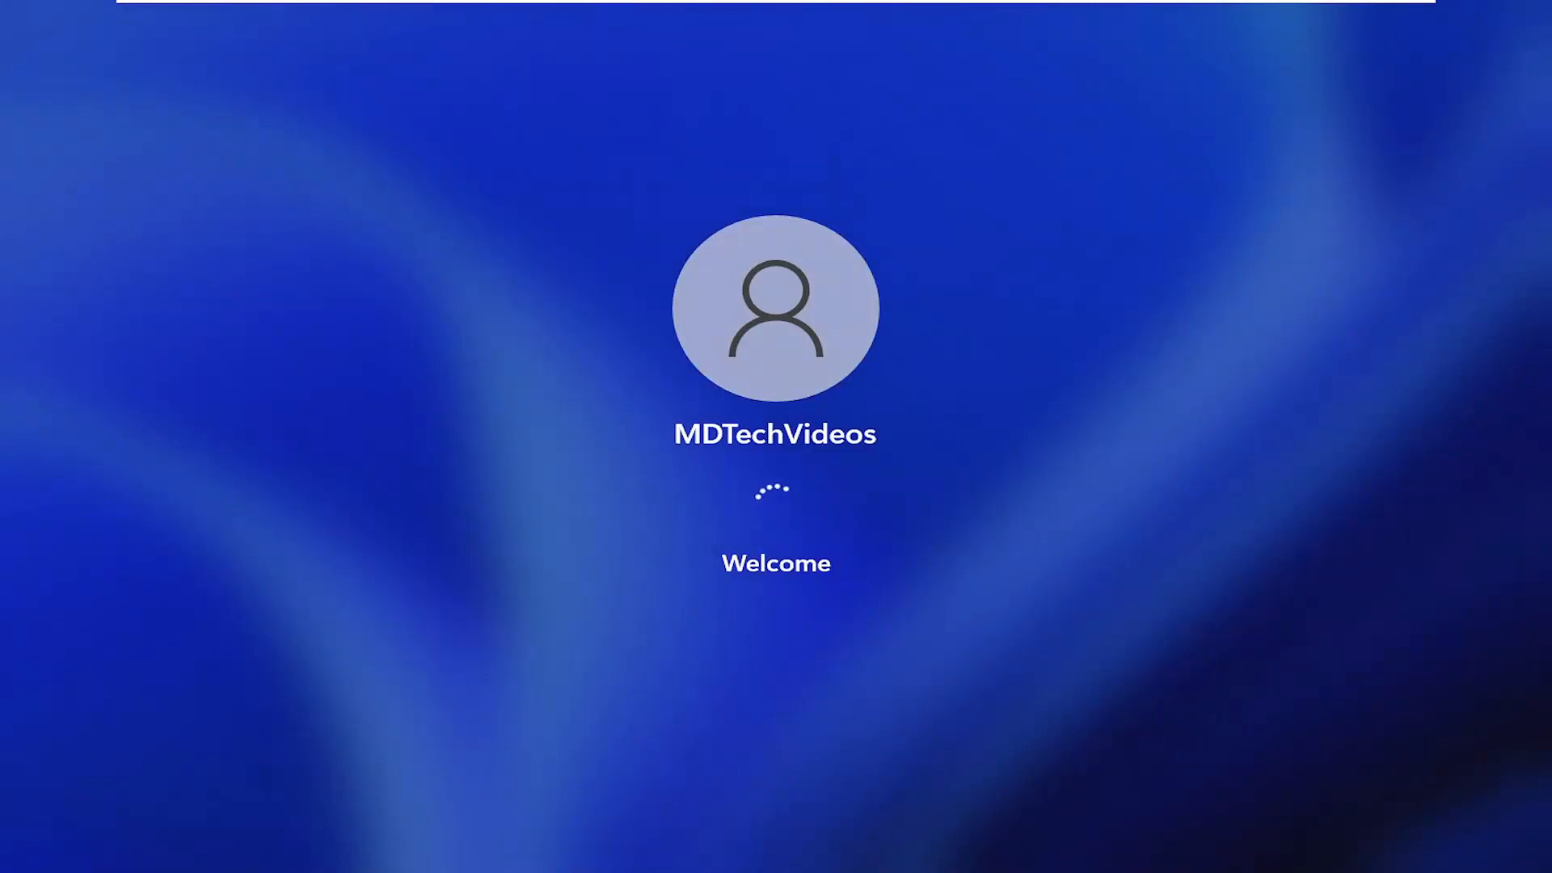